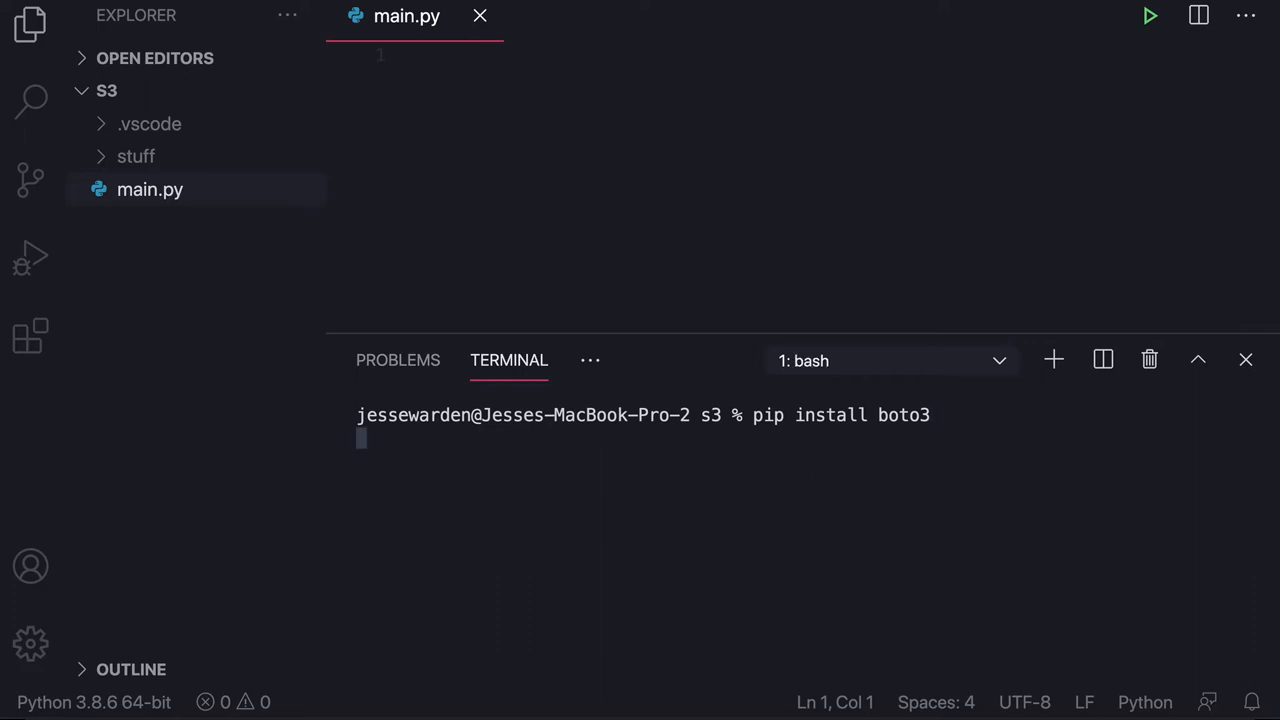
Step: Run the pip install of boto3 and return the terminal to an empty zsh prompt in s3
{"action": "key", "text": "Return"}
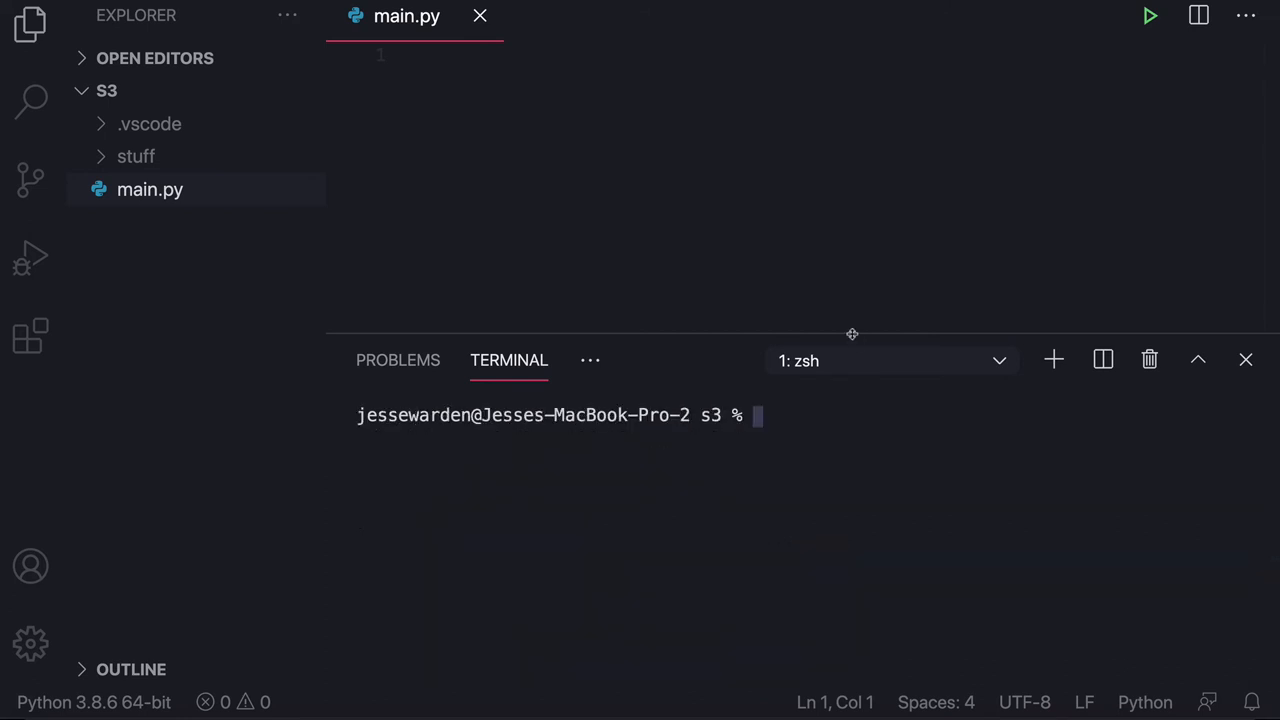
{"action": "mouse_move", "coordinate": [550, 276]}
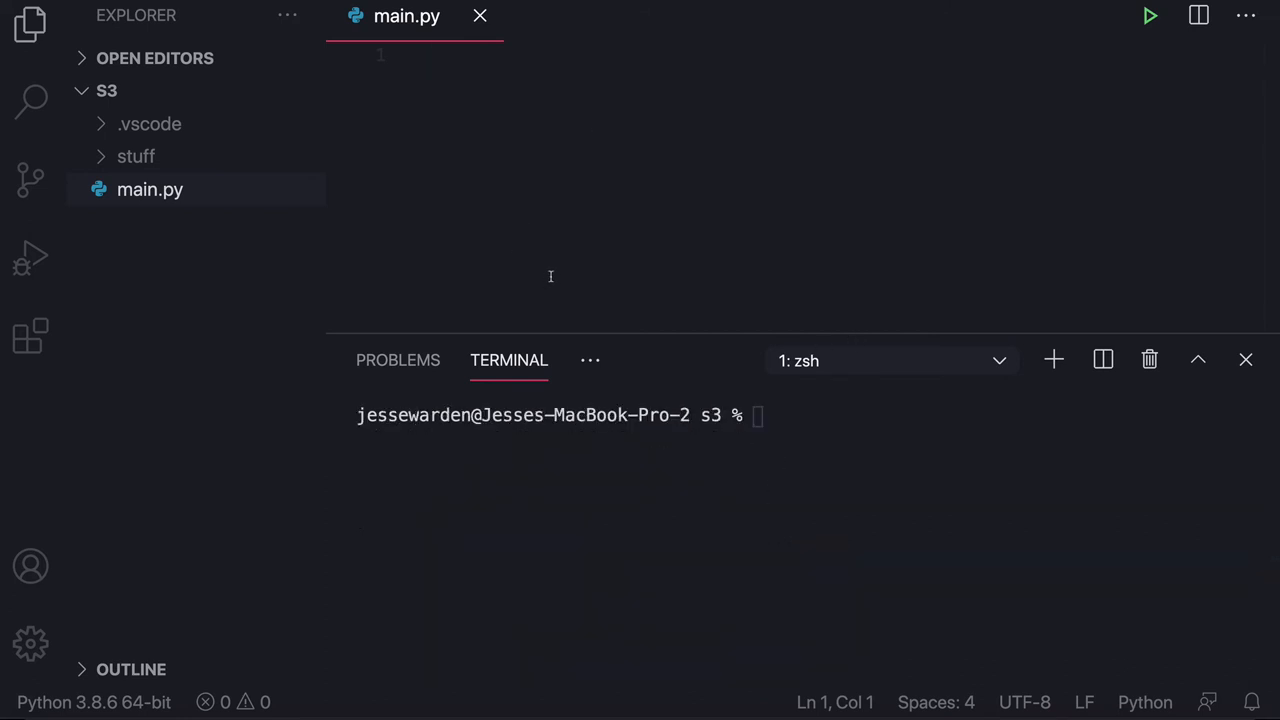